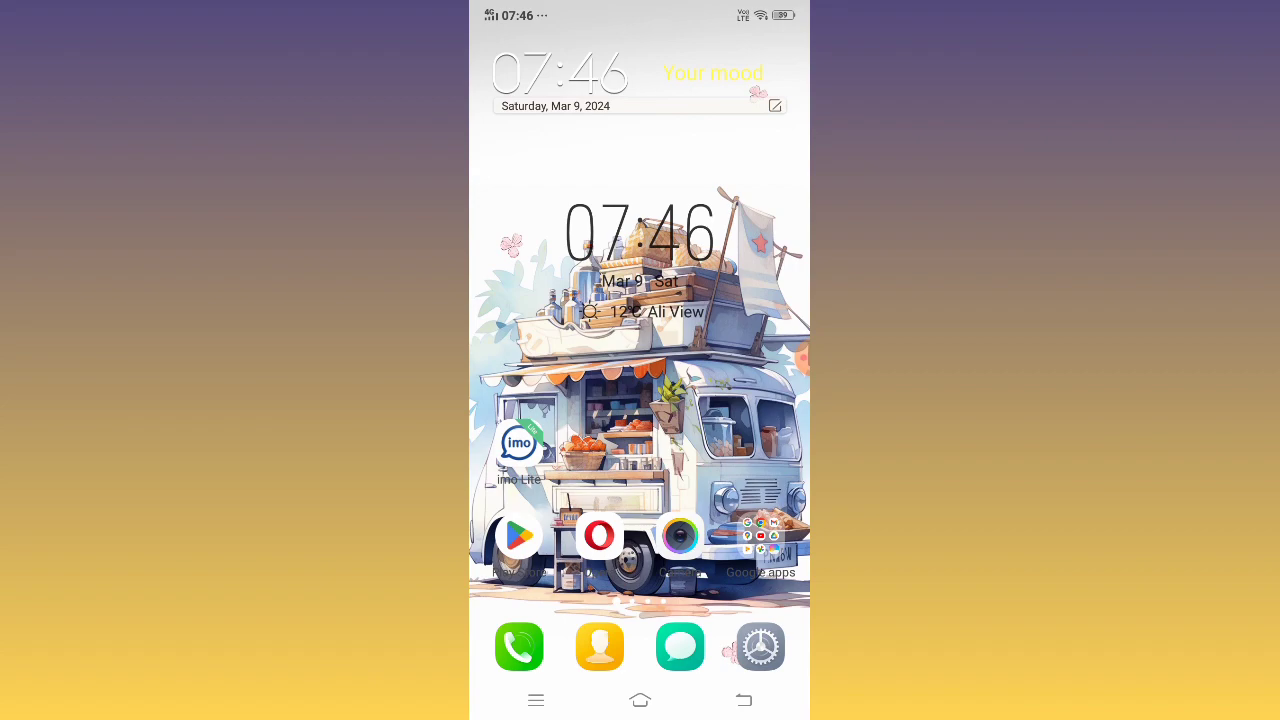
# Go from the home screen into Settings and reach the More settings page
pyautogui.click(760, 646)
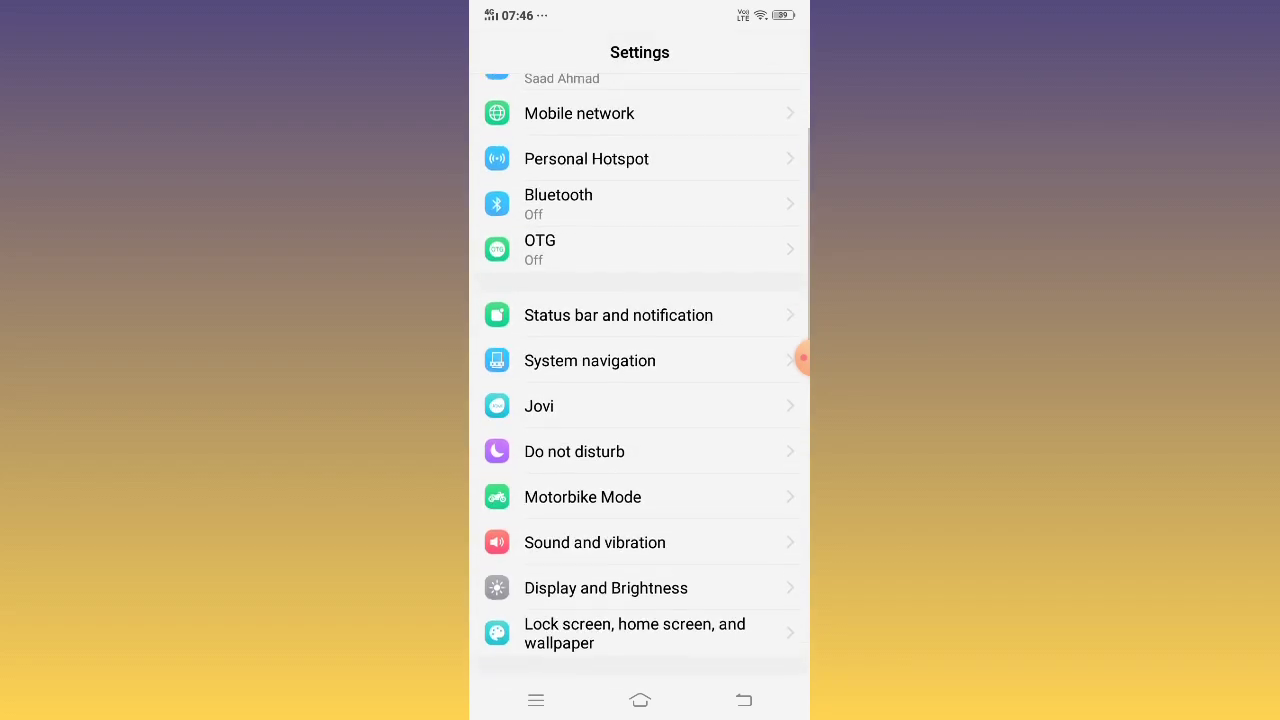
pyautogui.scroll(-3)
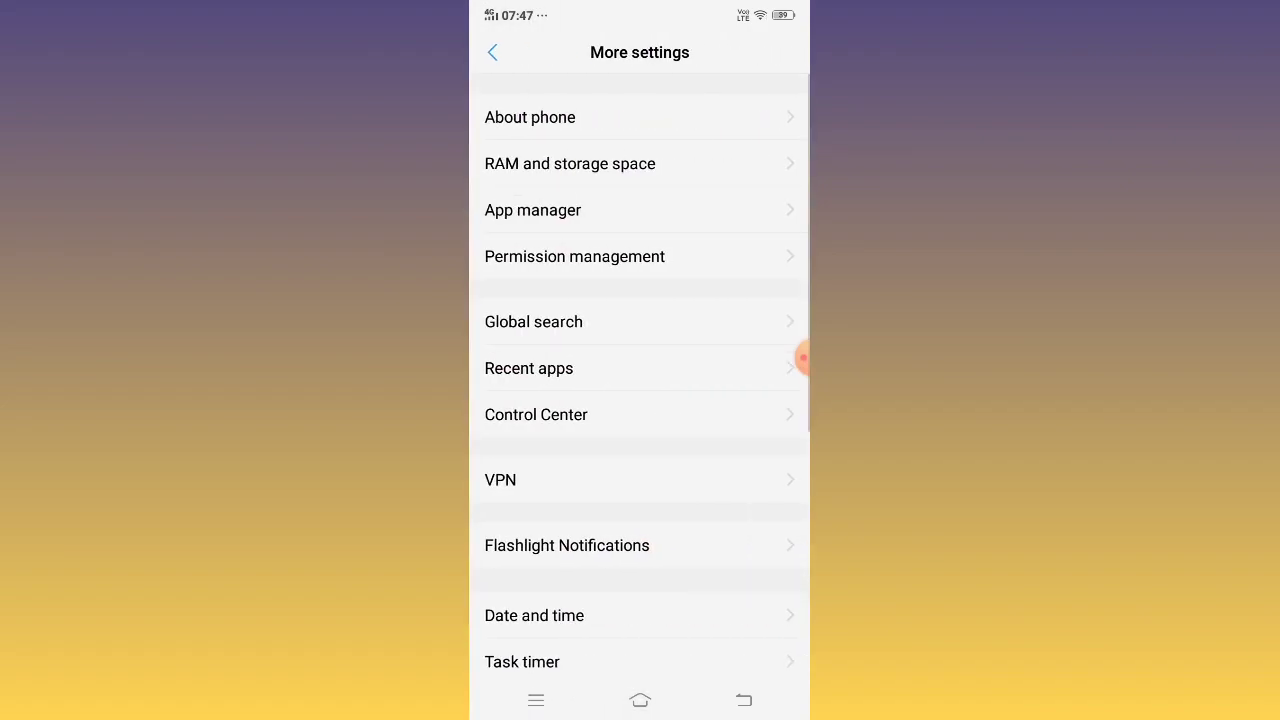
# Show the App manager's installed-apps list scrolled to imo Lite
pyautogui.click(532, 210)
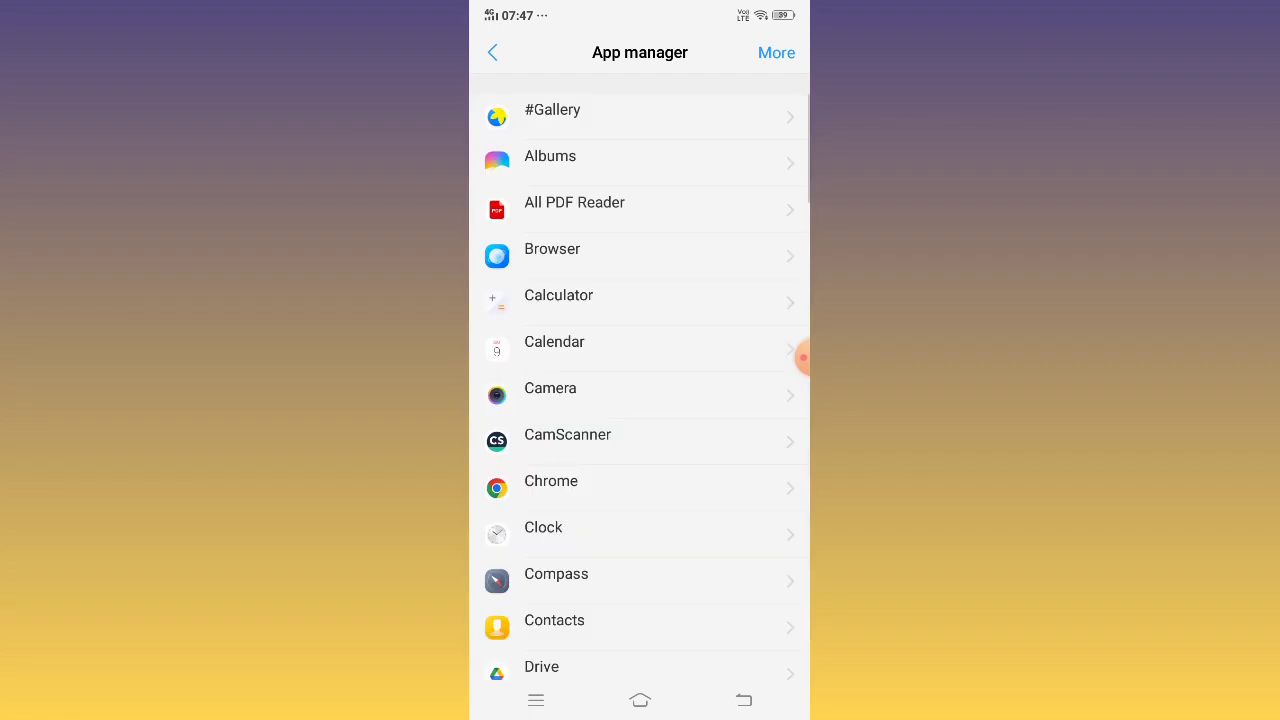
pyautogui.scroll(-3)
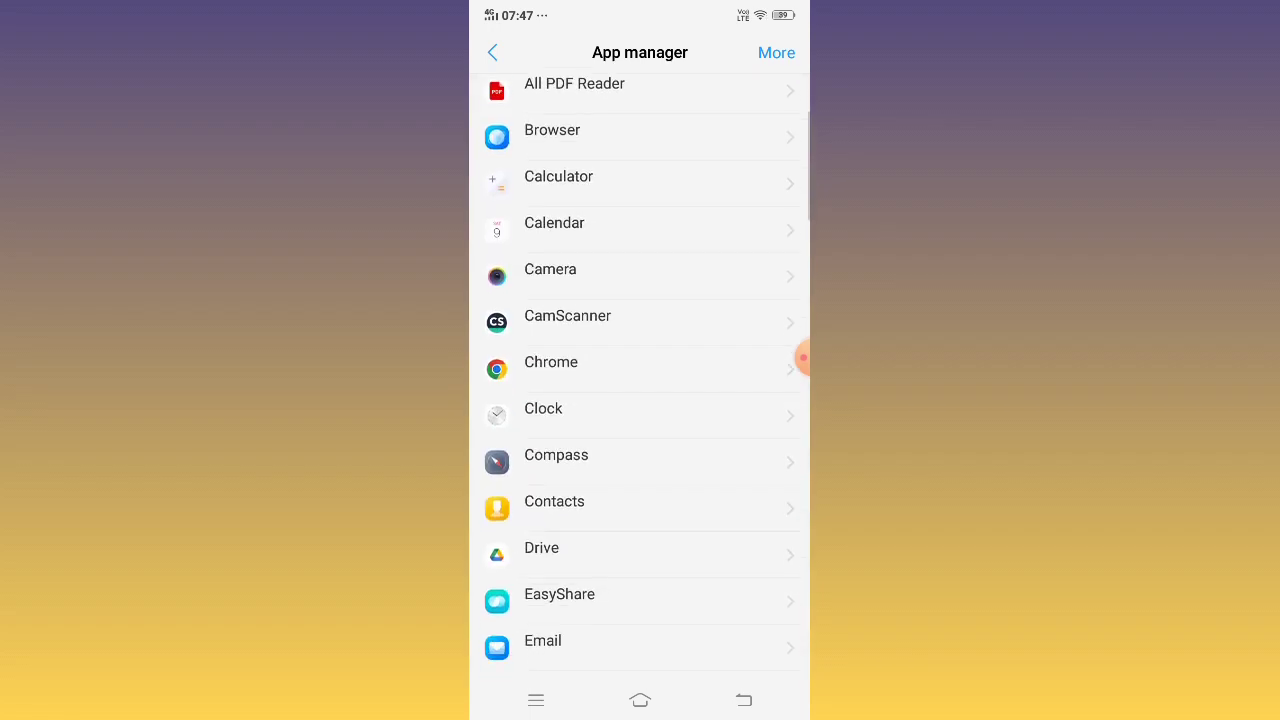
pyautogui.scroll(-3)
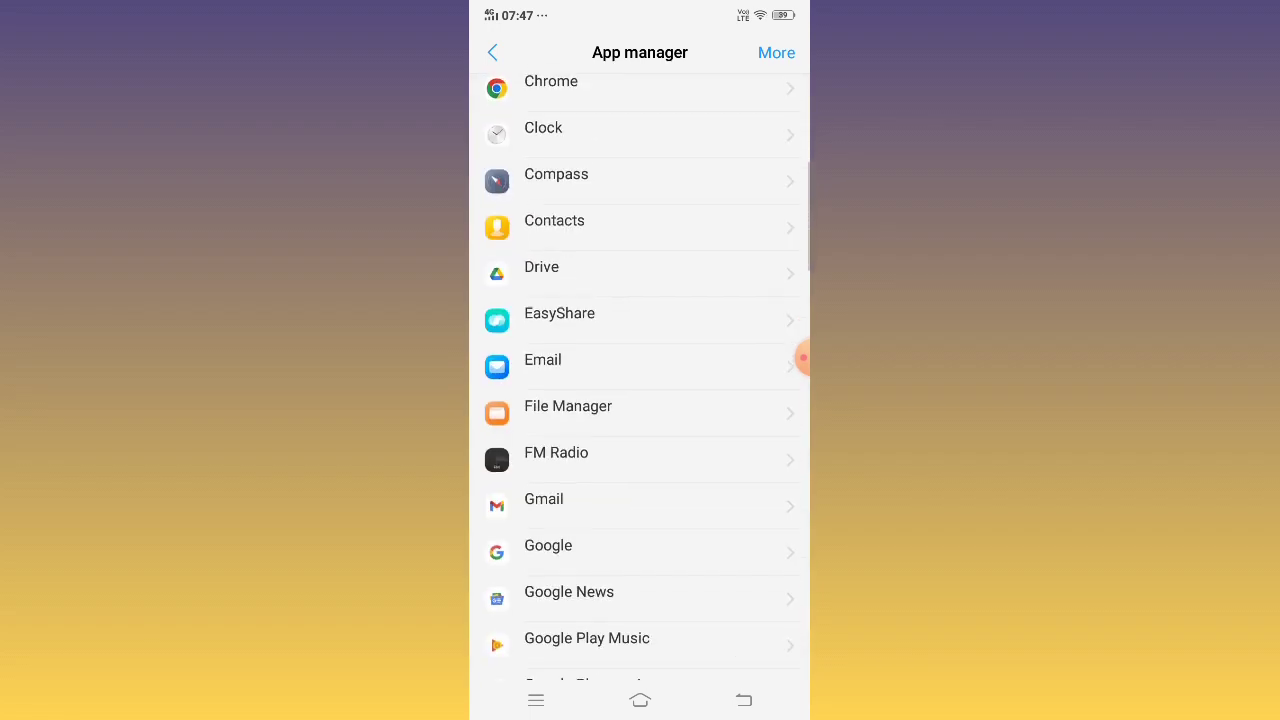
pyautogui.scroll(-3)
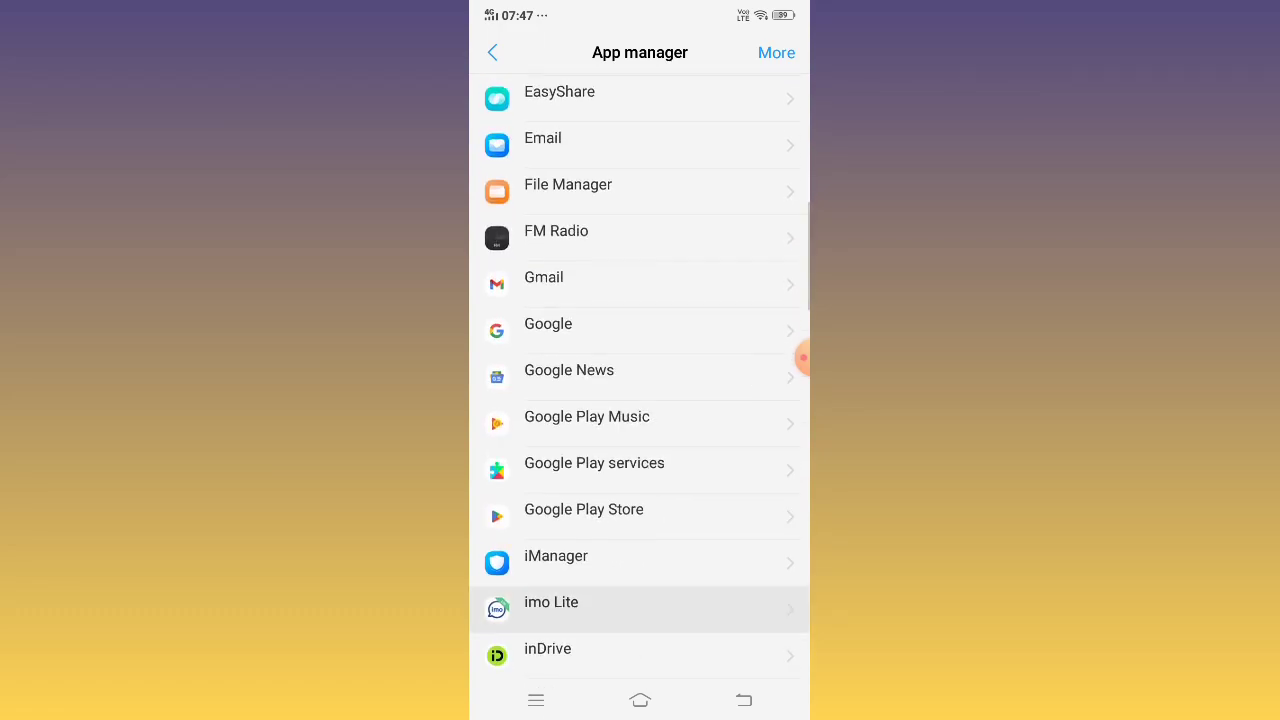
# Clear imo Lite's cached data to 0 B and return to its App info page
pyautogui.click(640, 608)
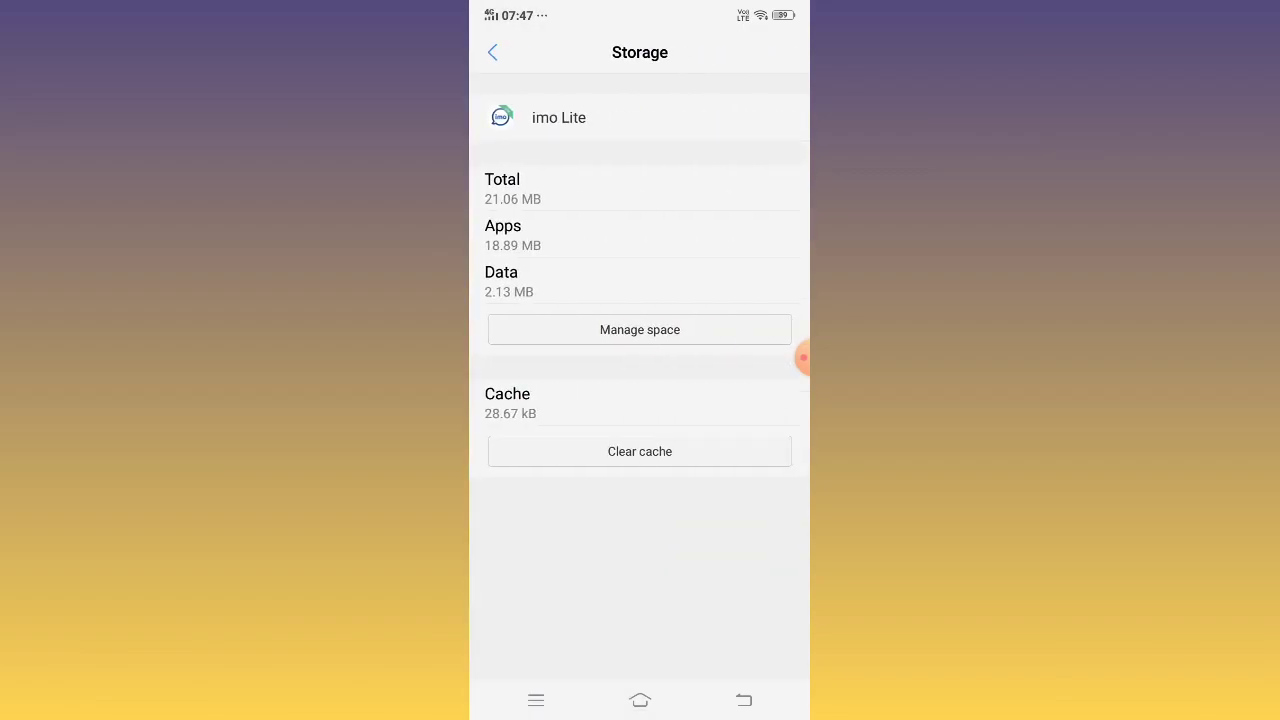
pyautogui.click(640, 452)
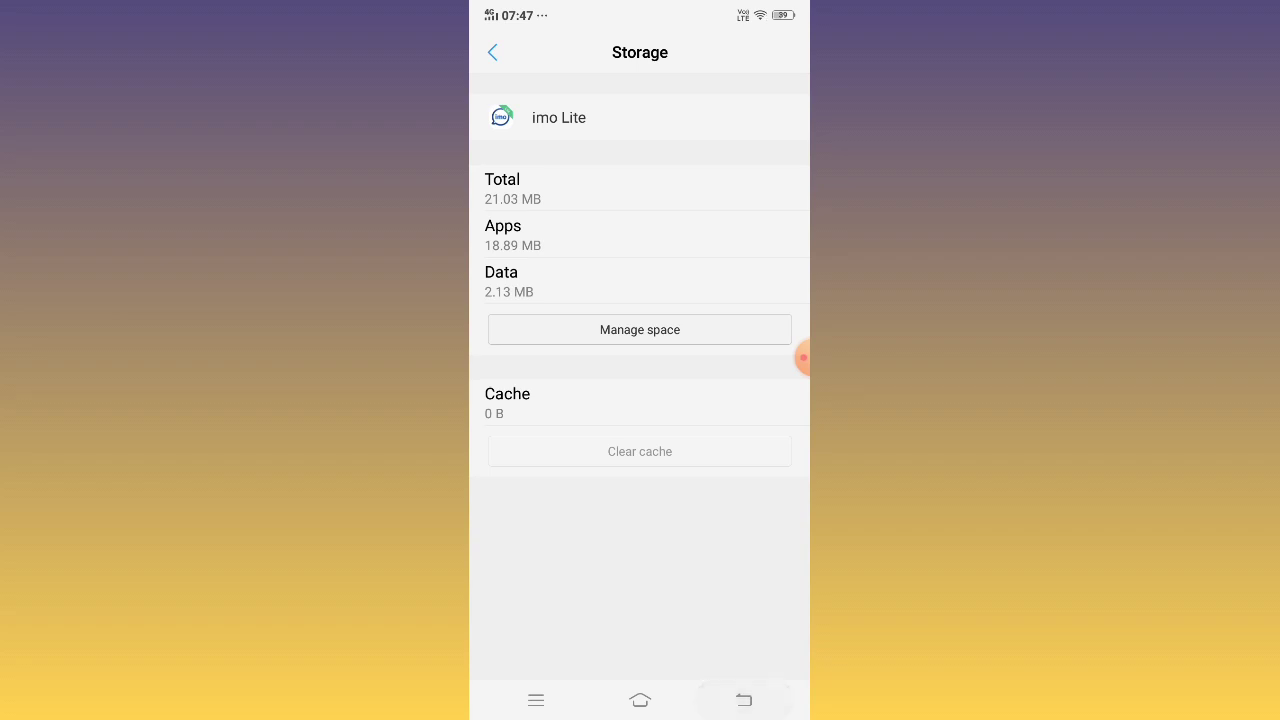
pyautogui.click(492, 52)
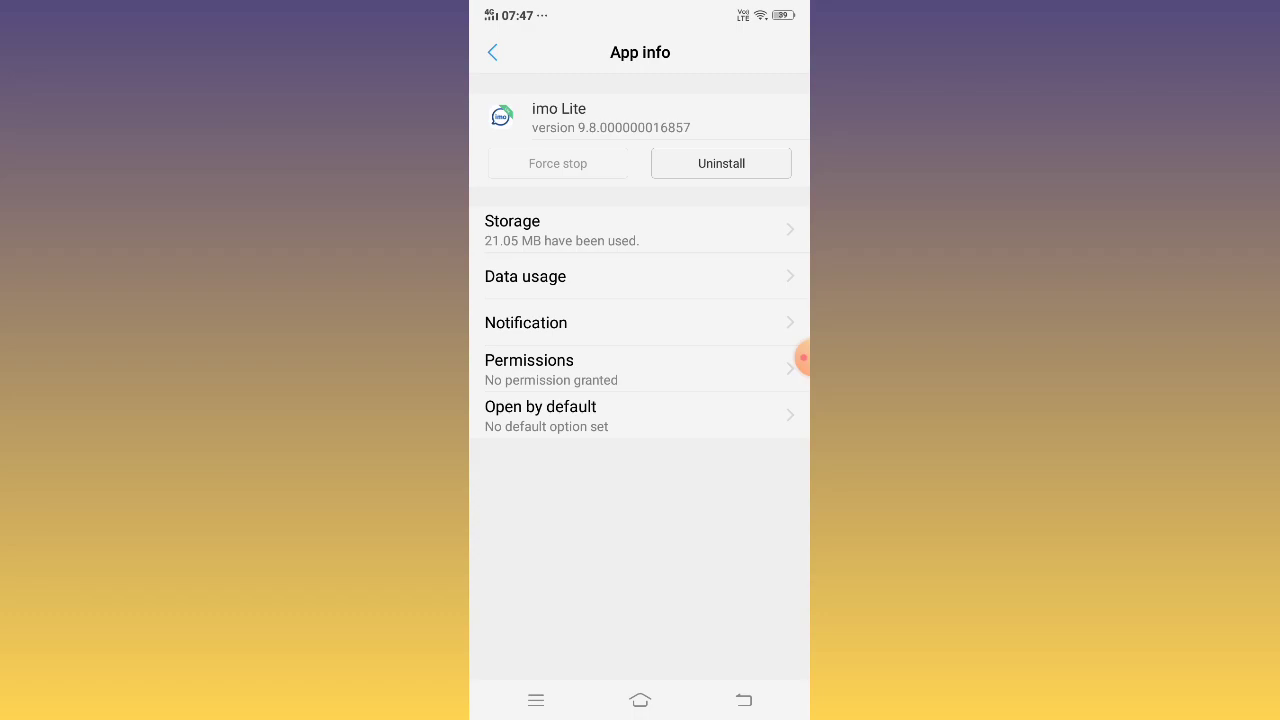
# Uninstall imo Lite, confirming with OK, and go back to the home screen
pyautogui.click(720, 164)
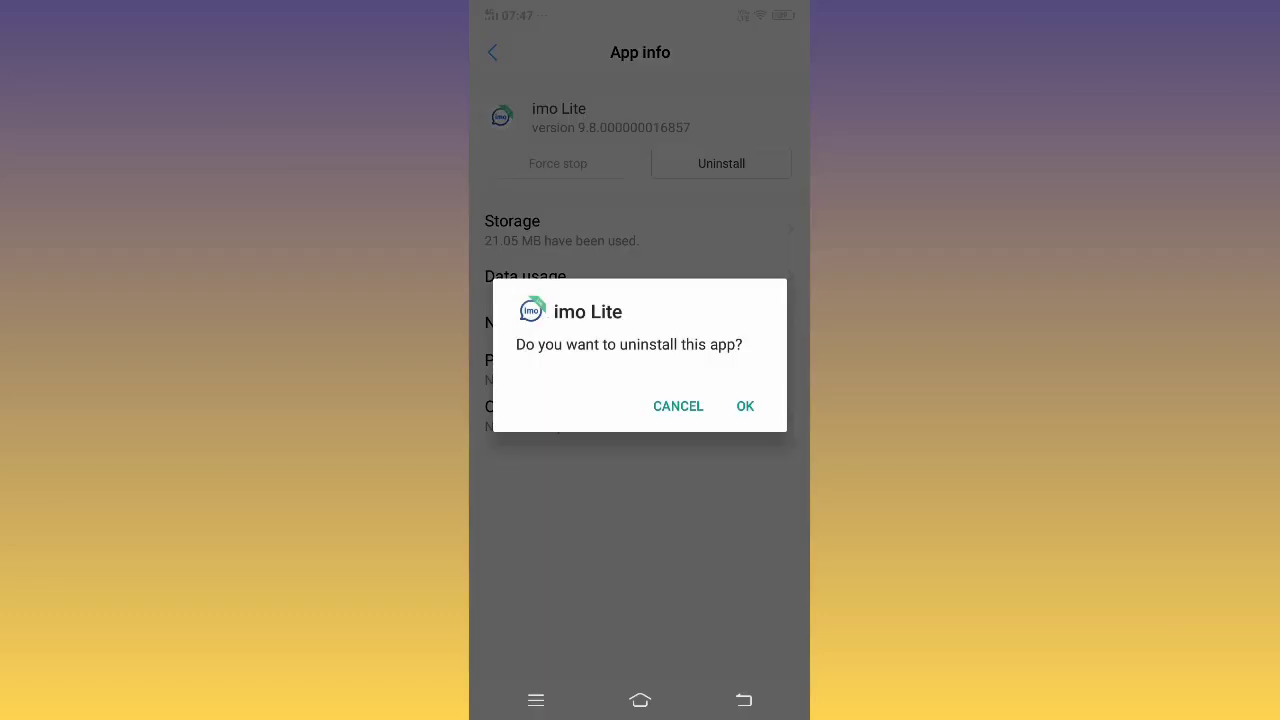
pyautogui.click(678, 406)
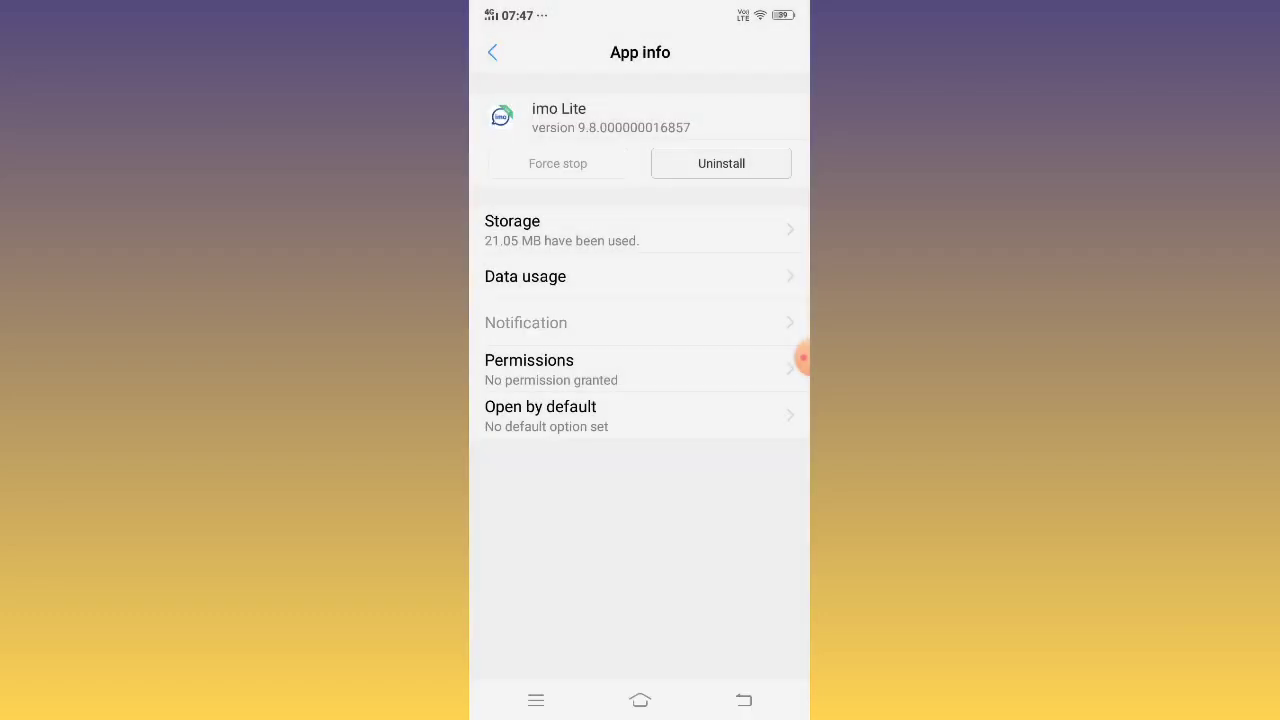
pyautogui.click(492, 52)
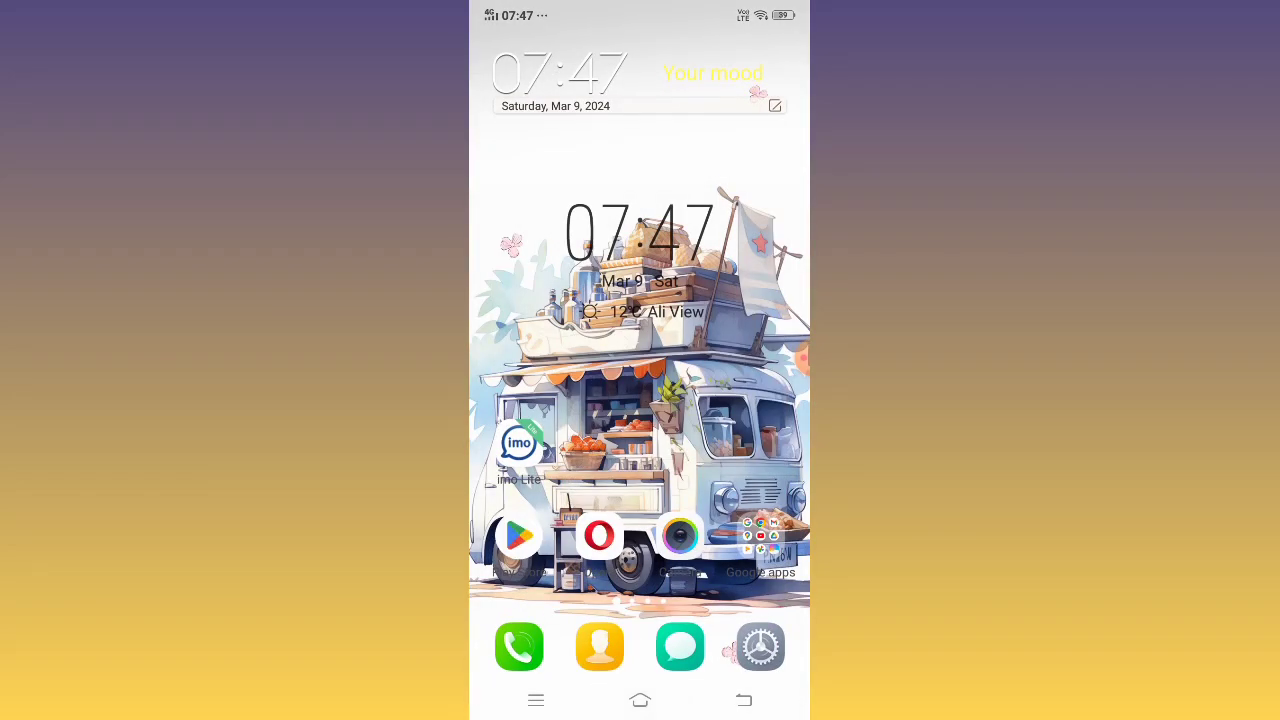
# Search Google Play Store for 'IMO lite' and list the matching apps
pyautogui.click(520, 534)
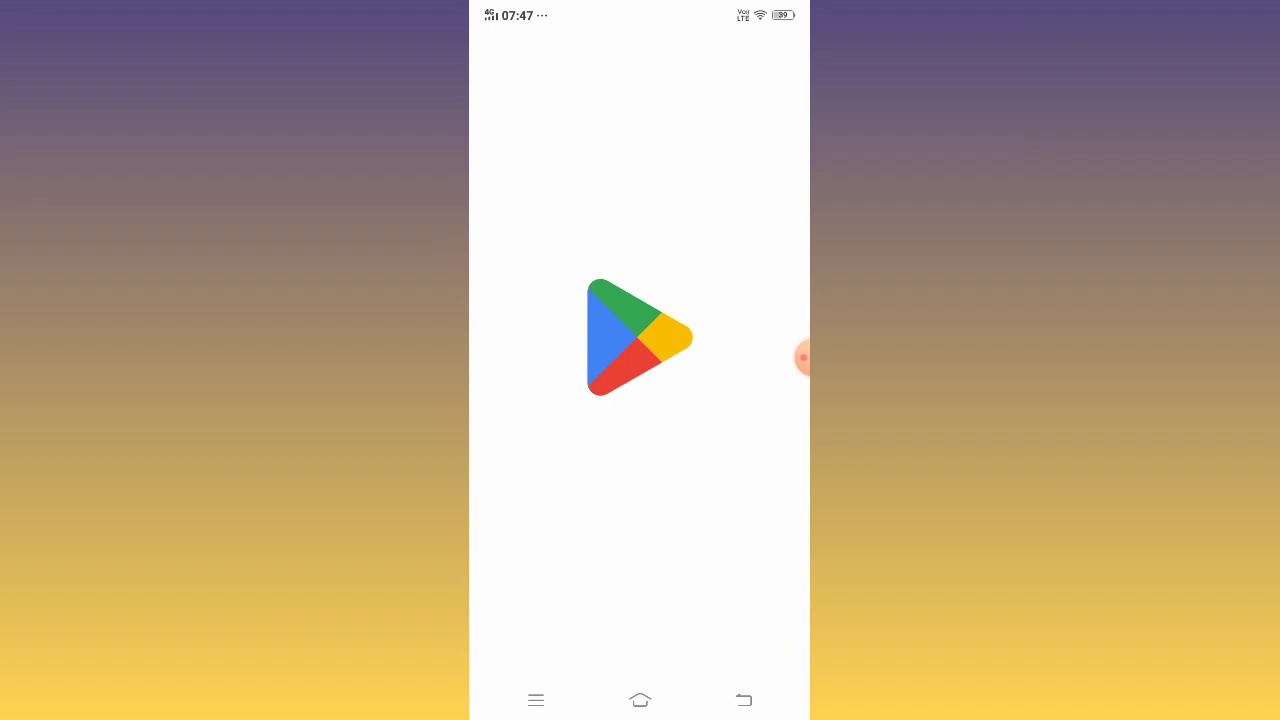
pyautogui.click(804, 356)
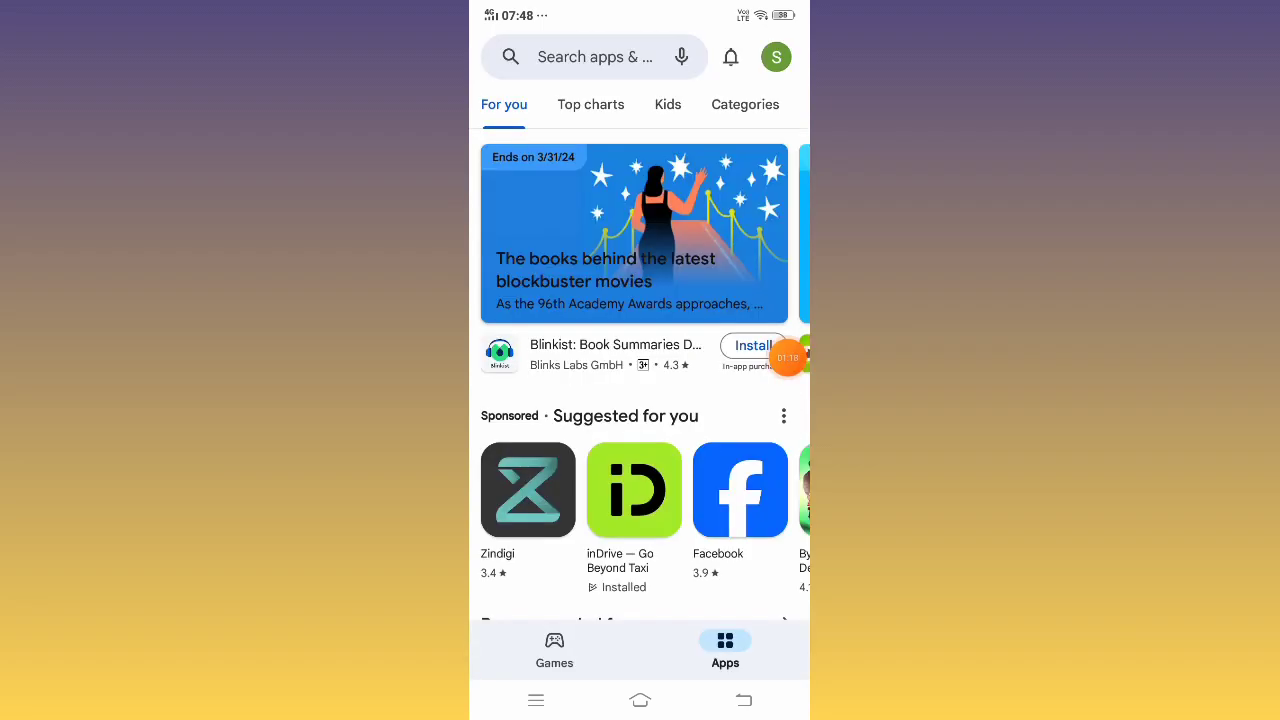
pyautogui.click(600, 56)
pyautogui.write('IMO lite')
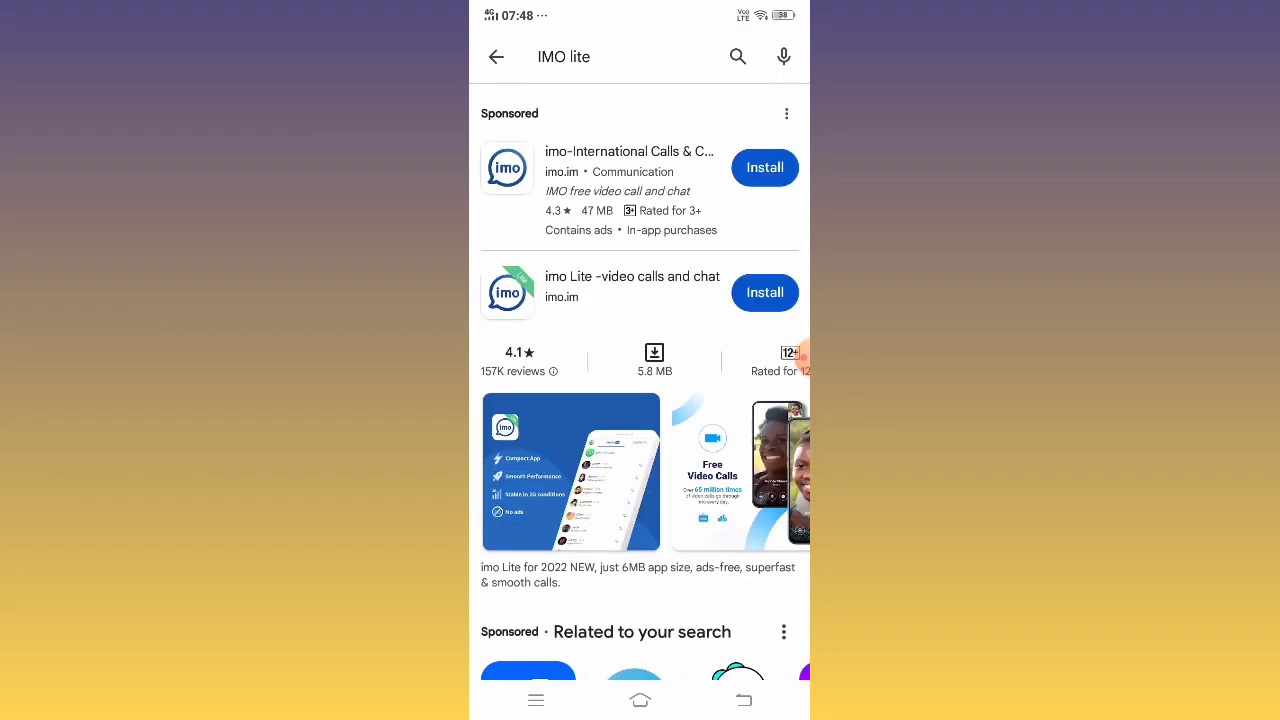
# Begin installing imo Lite – video calls and chat from its store page
pyautogui.click(632, 276)
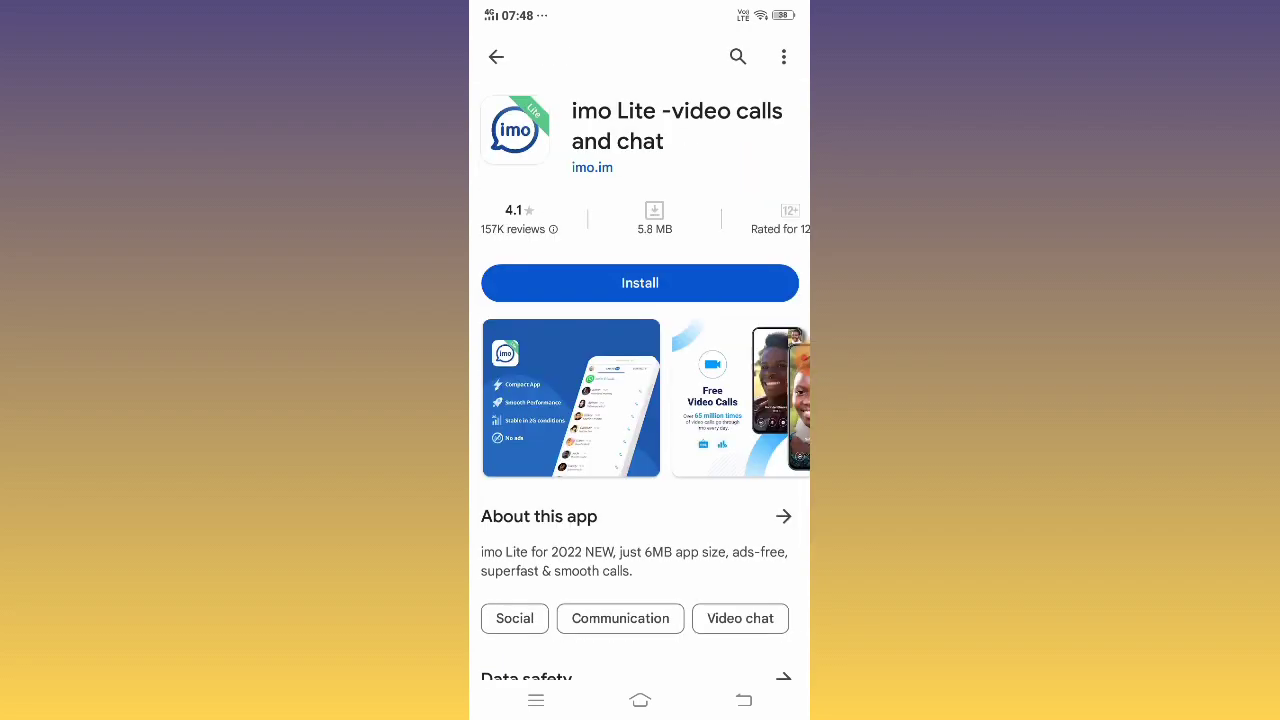
pyautogui.click(640, 284)
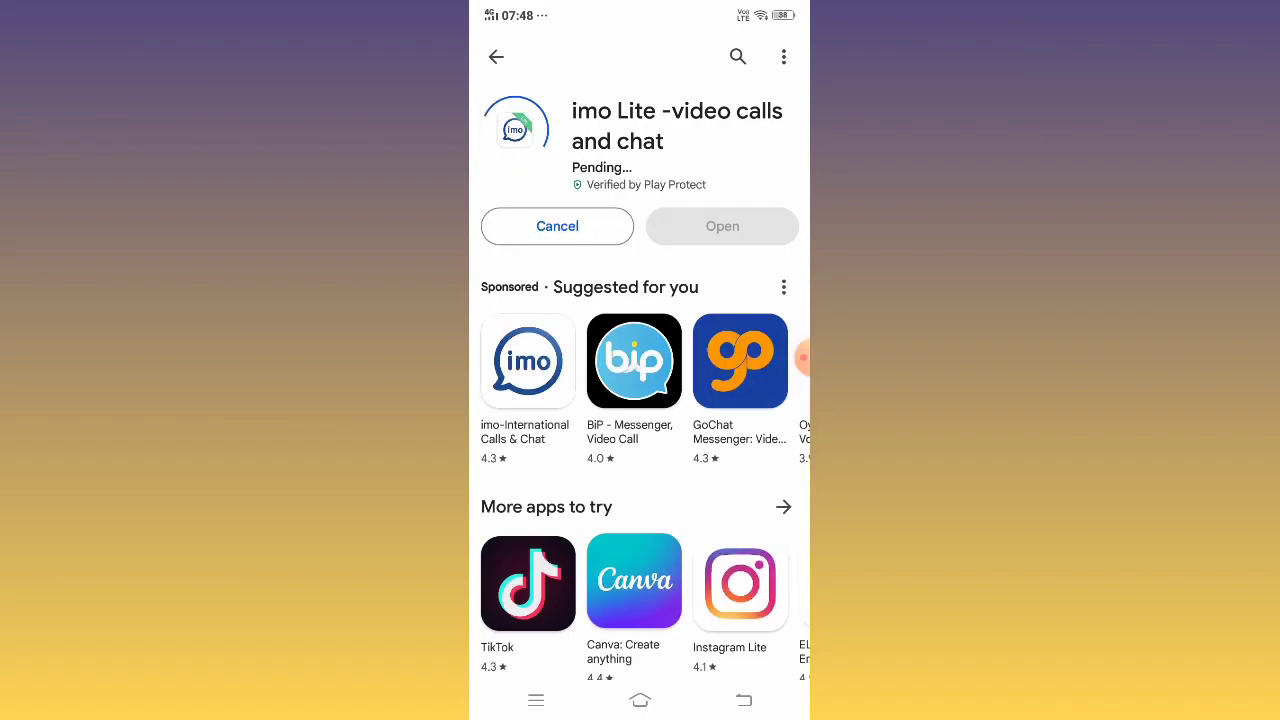